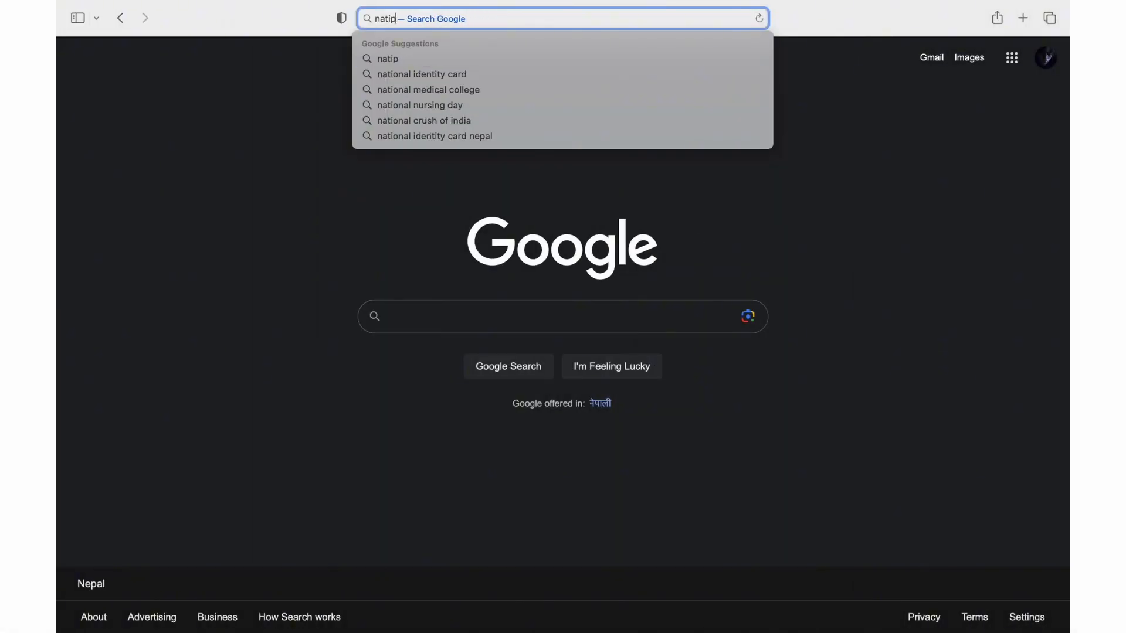
# Search Google for 'nationwide credit card login' via the matching address-bar suggestion.
pyautogui.write('nationwide c')
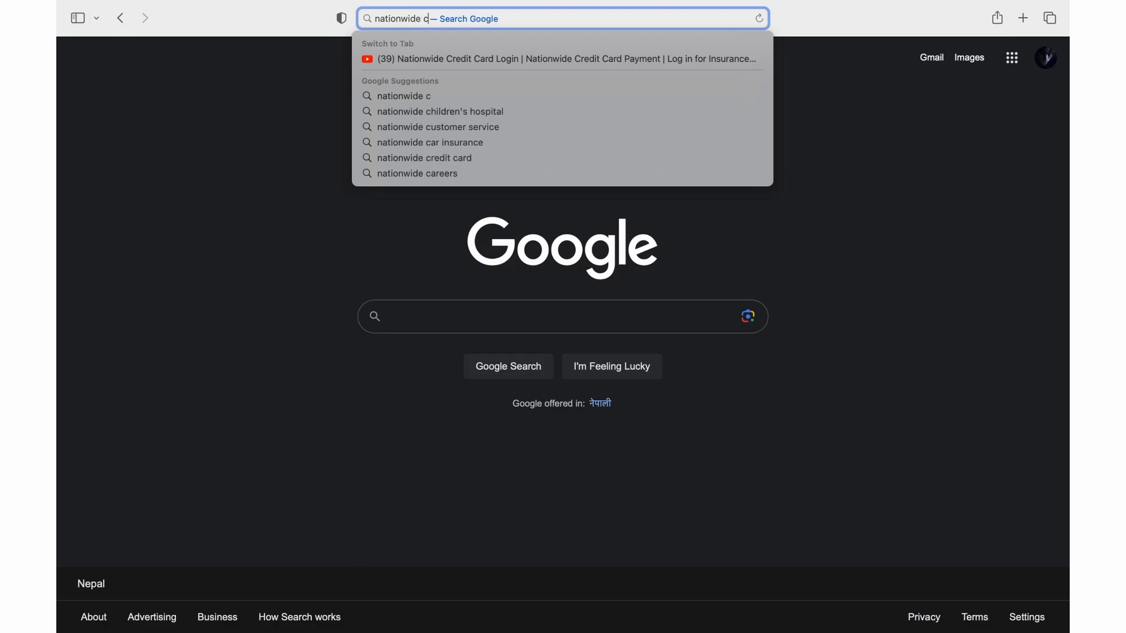
pyautogui.write('redit car')
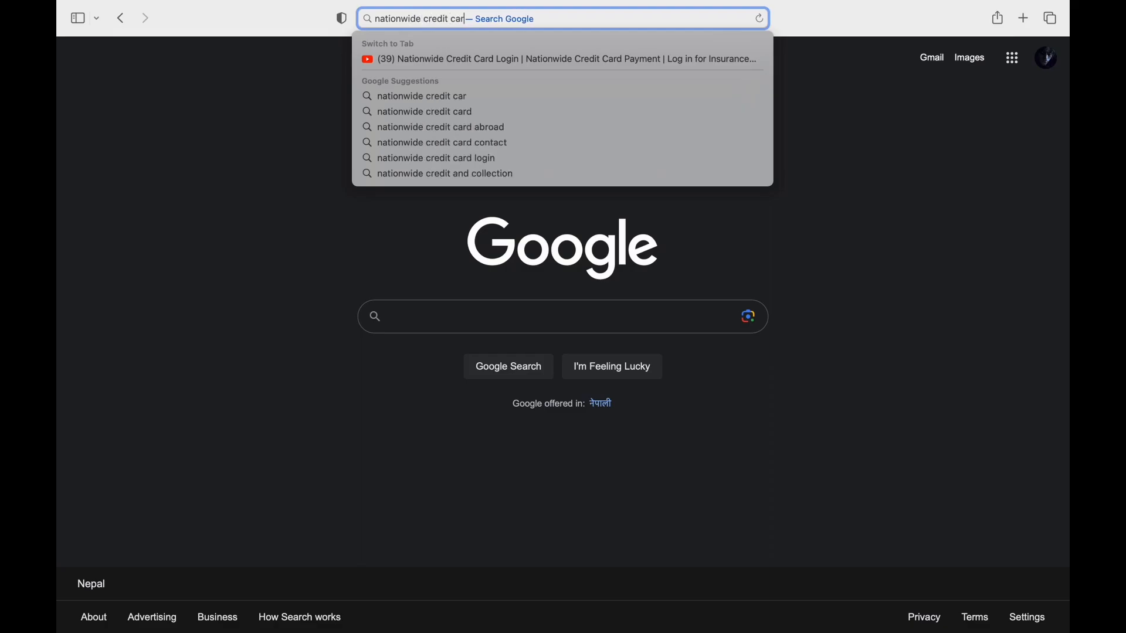
pyautogui.click(434, 158)
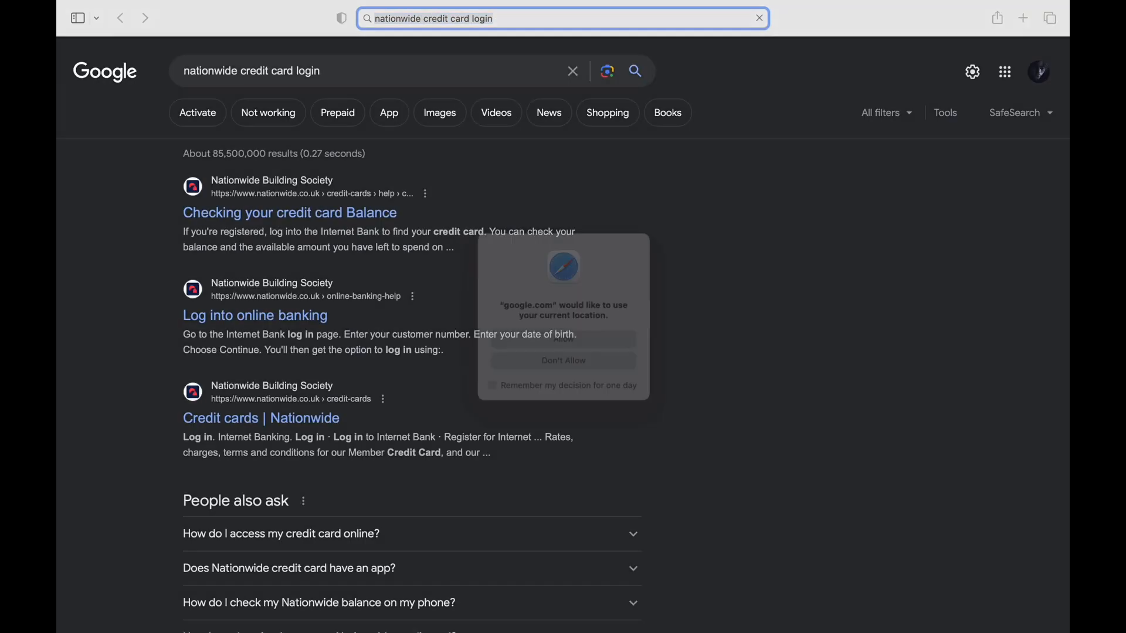
# Dismiss the location prompt and open Nationwide's 'Checking your credit card balance' help page.
pyautogui.click(563, 360)
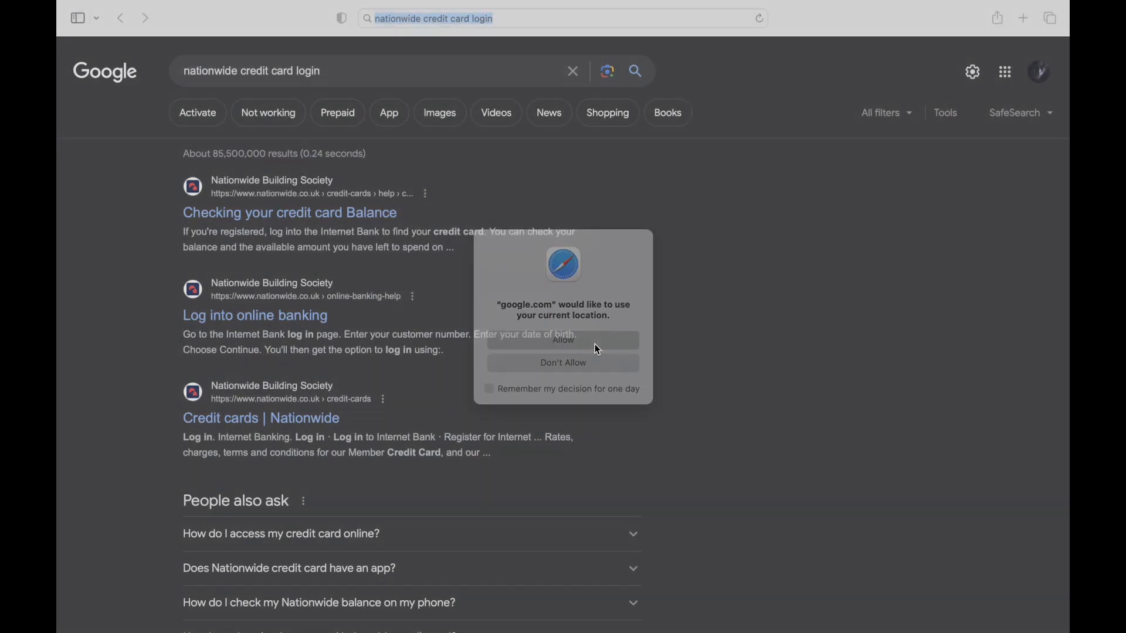
pyautogui.click(562, 363)
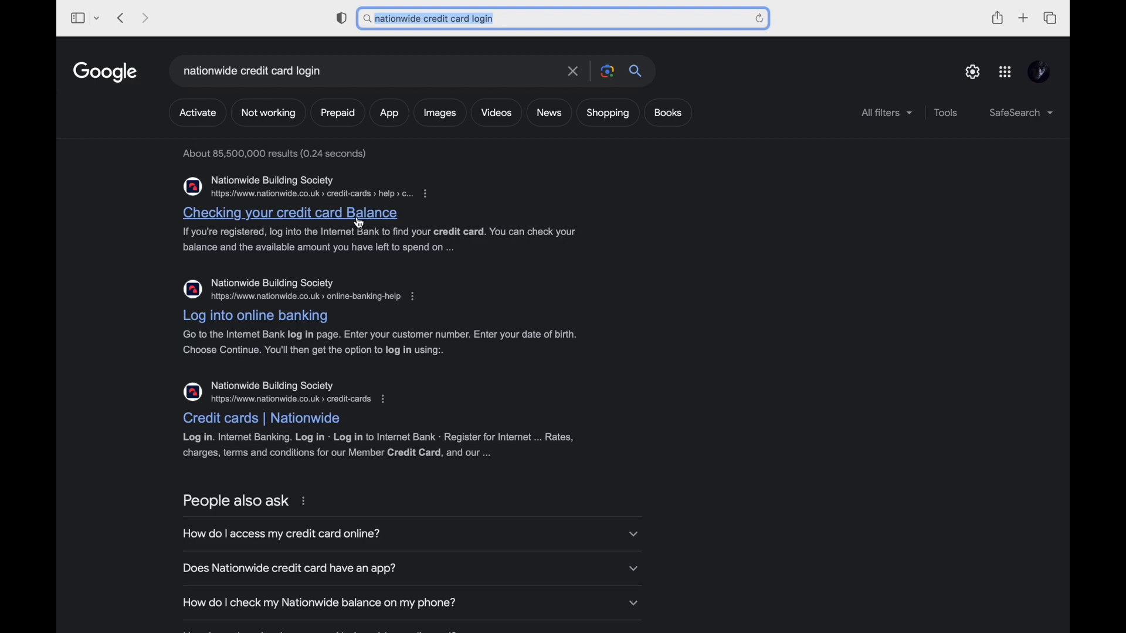
pyautogui.click(290, 212)
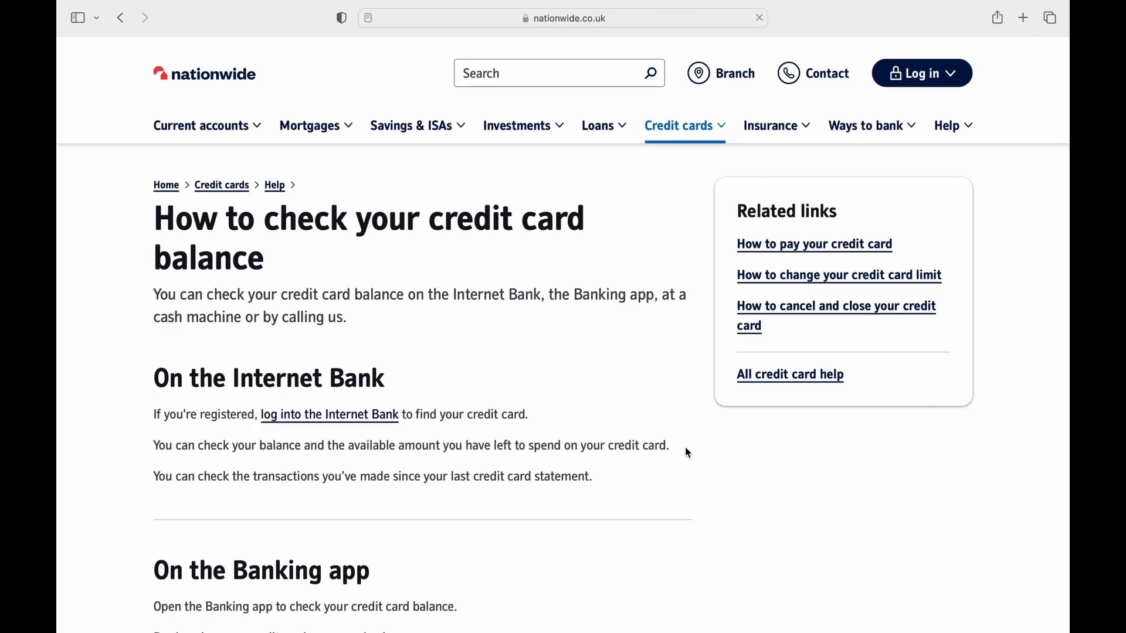
# From the Log in menu, go to the Internet Bank login page.
pyautogui.click(922, 73)
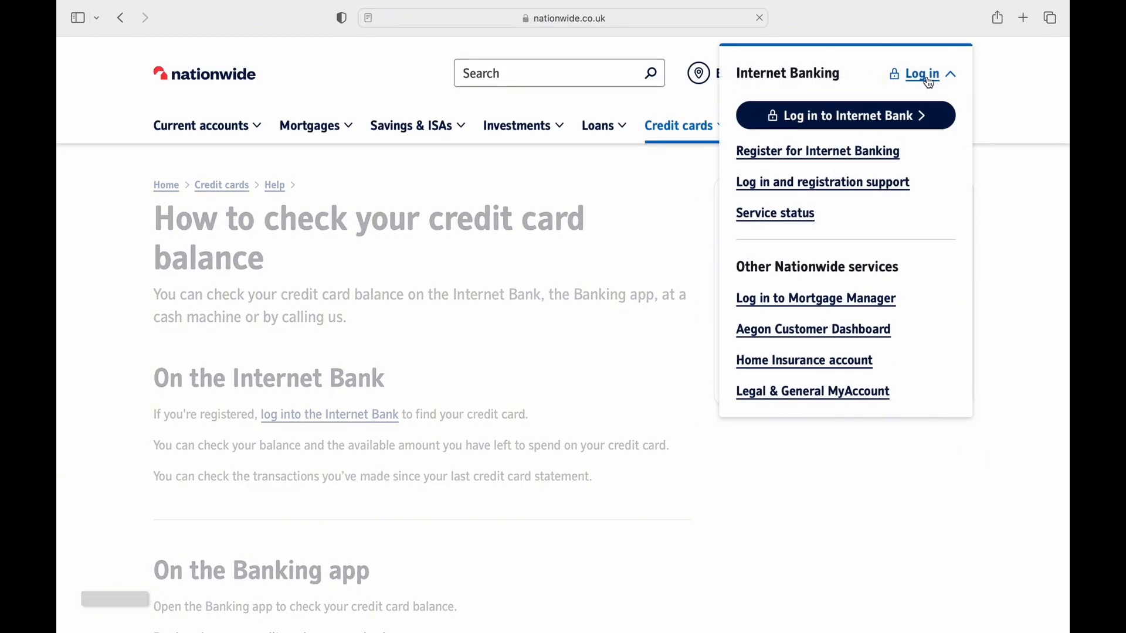
pyautogui.click(844, 115)
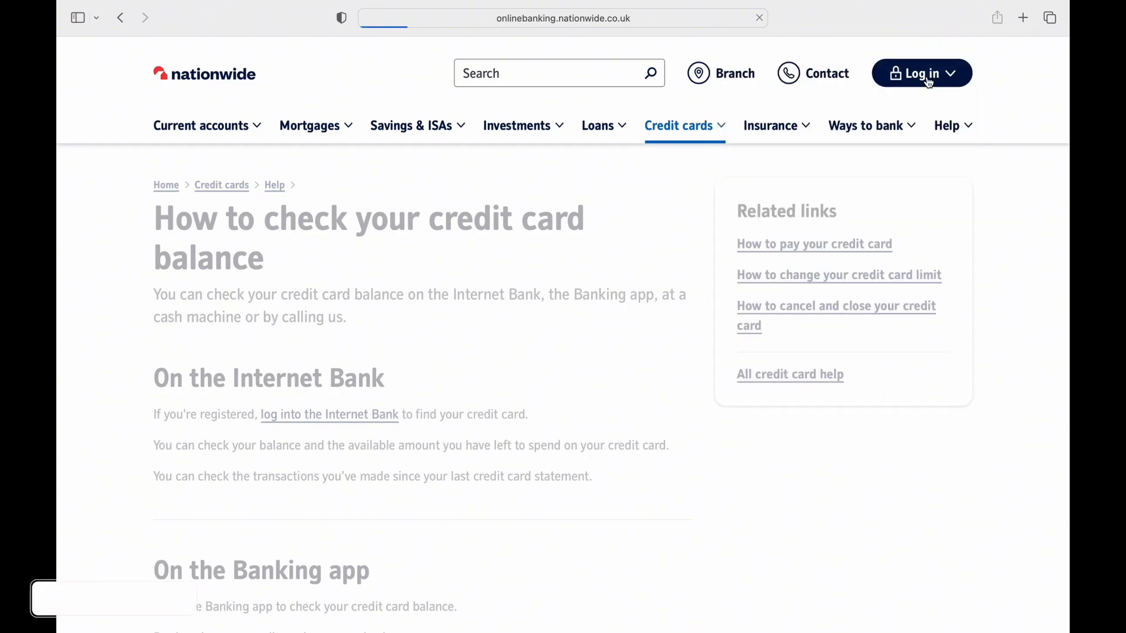
pyautogui.click(922, 73)
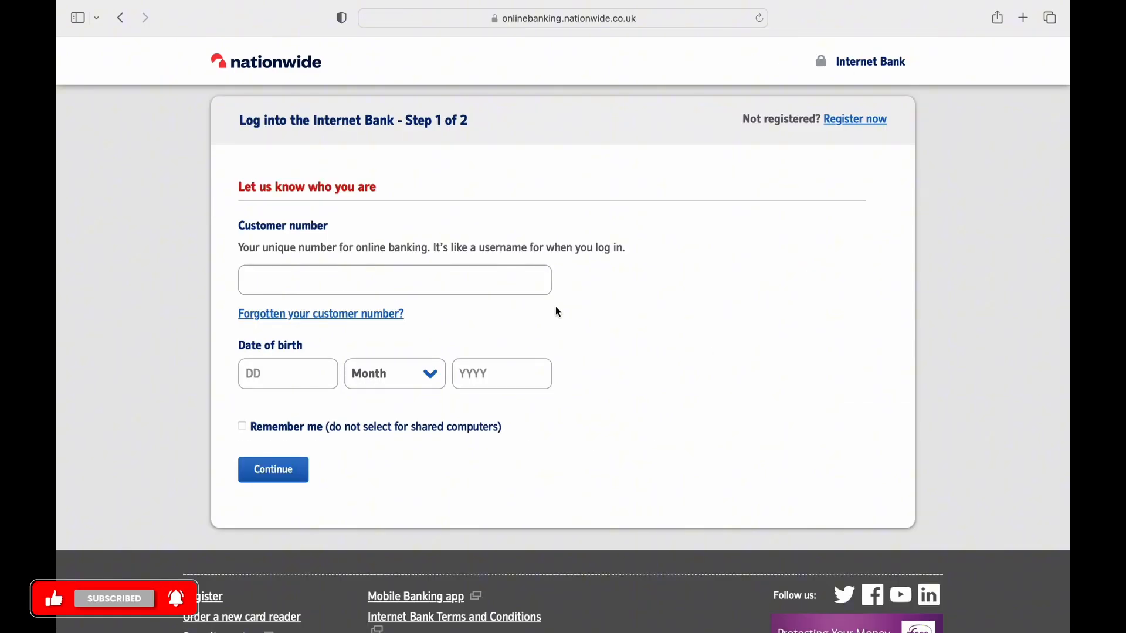
# Visit the customer number, day and month fields, then tick Remember me.
pyautogui.click(394, 280)
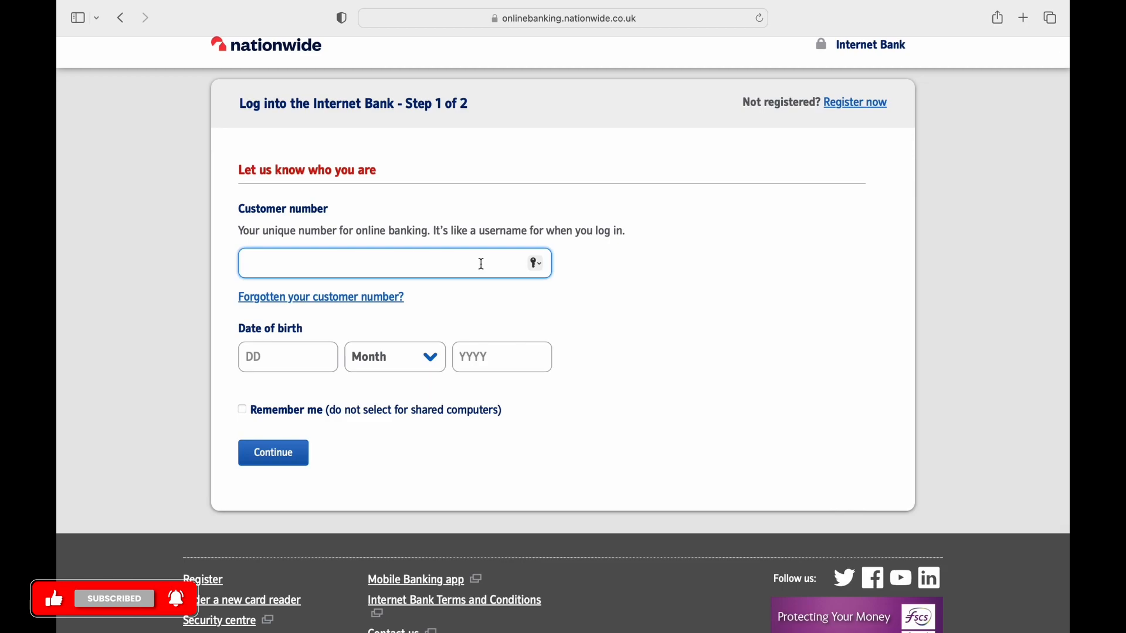
pyautogui.click(287, 356)
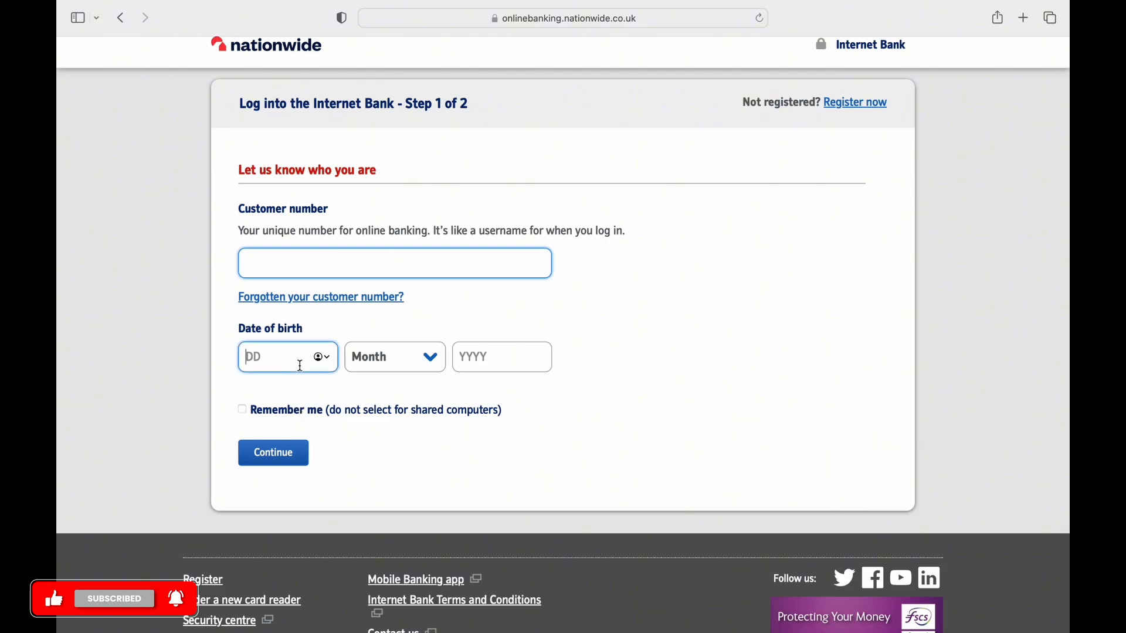
pyautogui.click(394, 356)
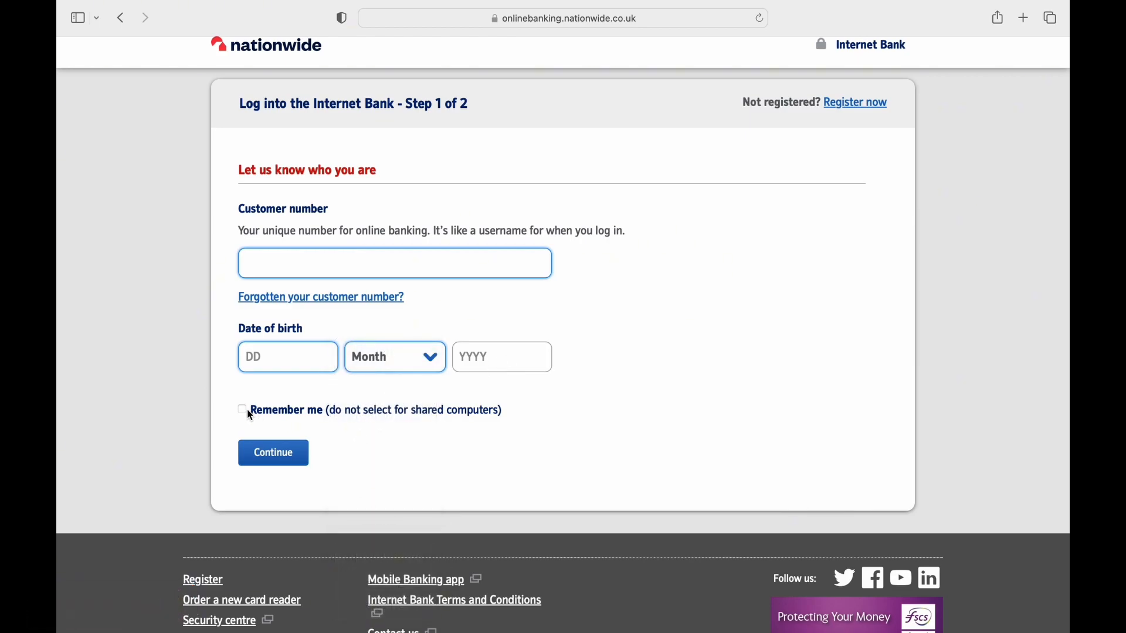
pyautogui.click(242, 409)
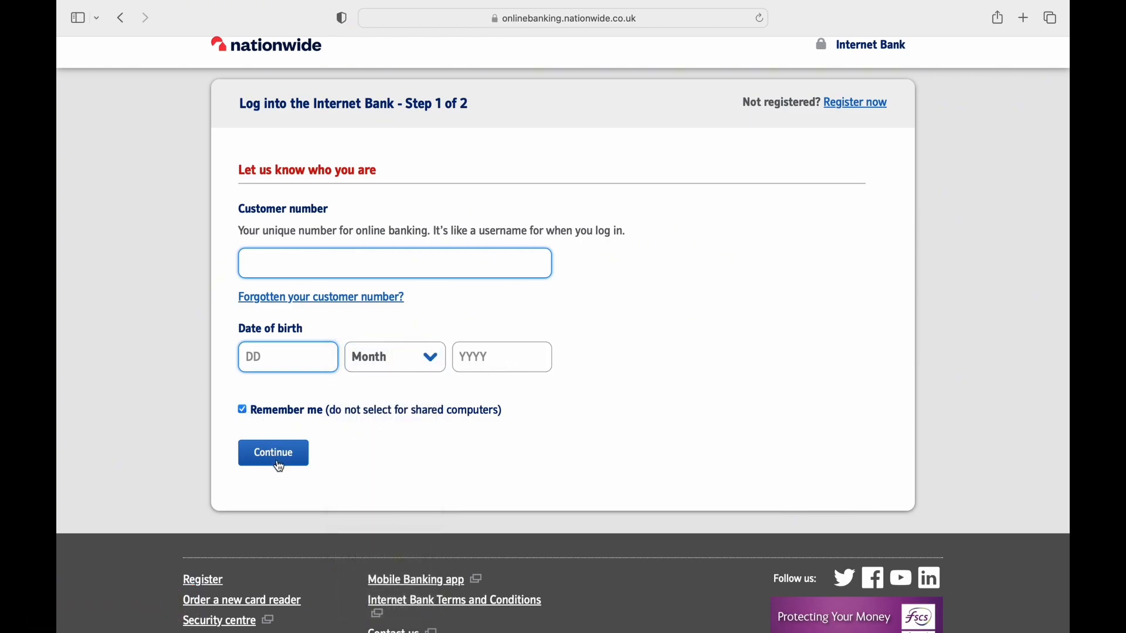
pyautogui.moveTo(309, 441)
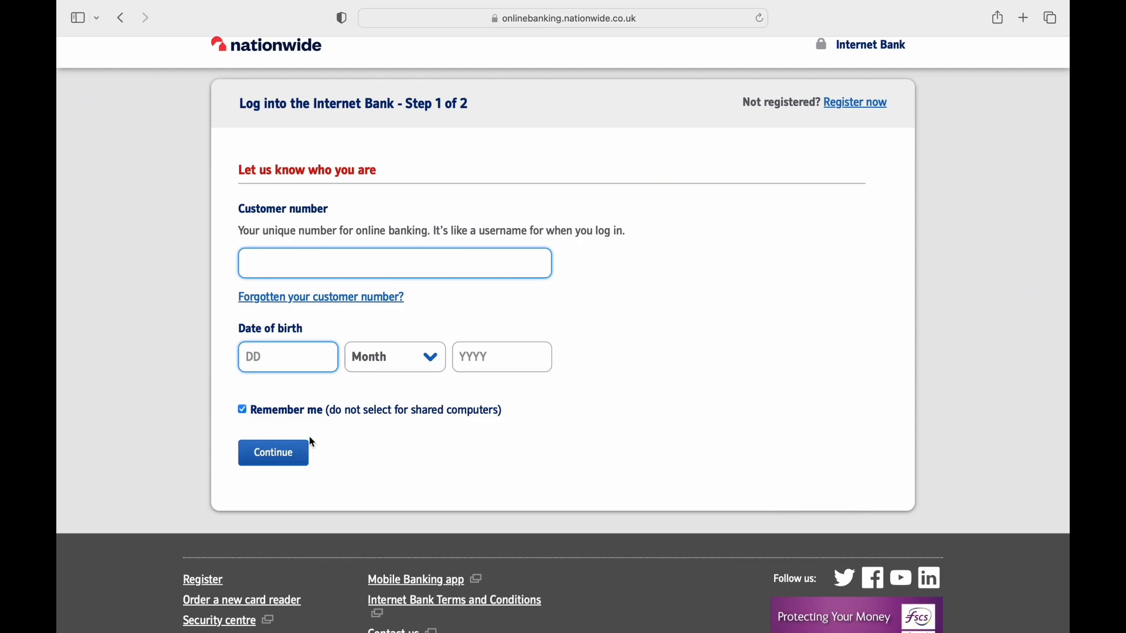
pyautogui.moveTo(371, 422)
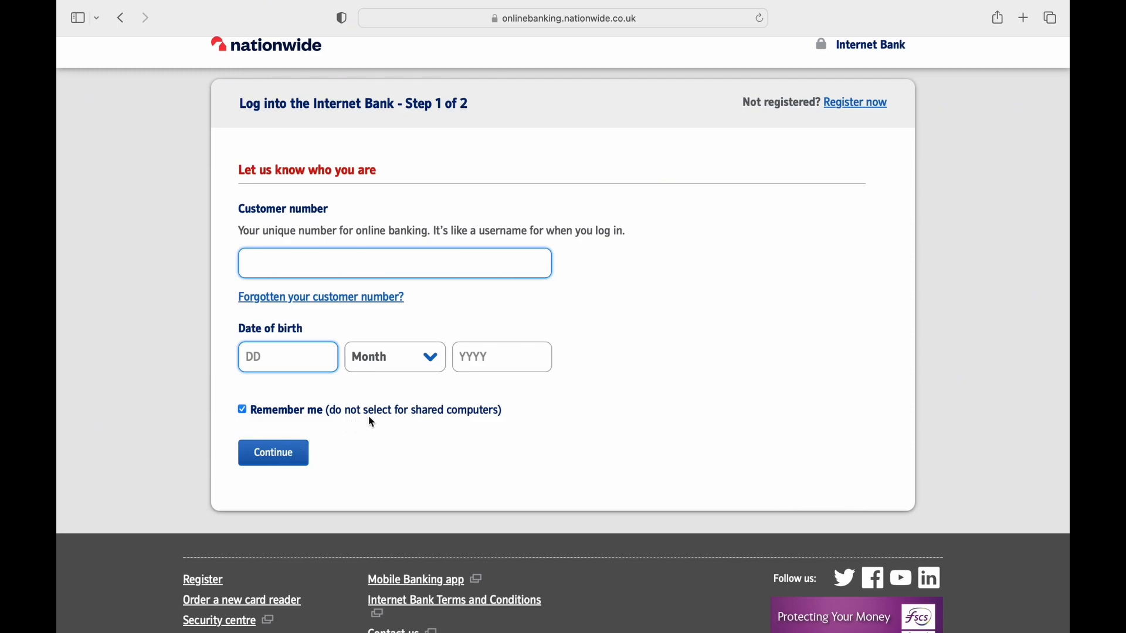